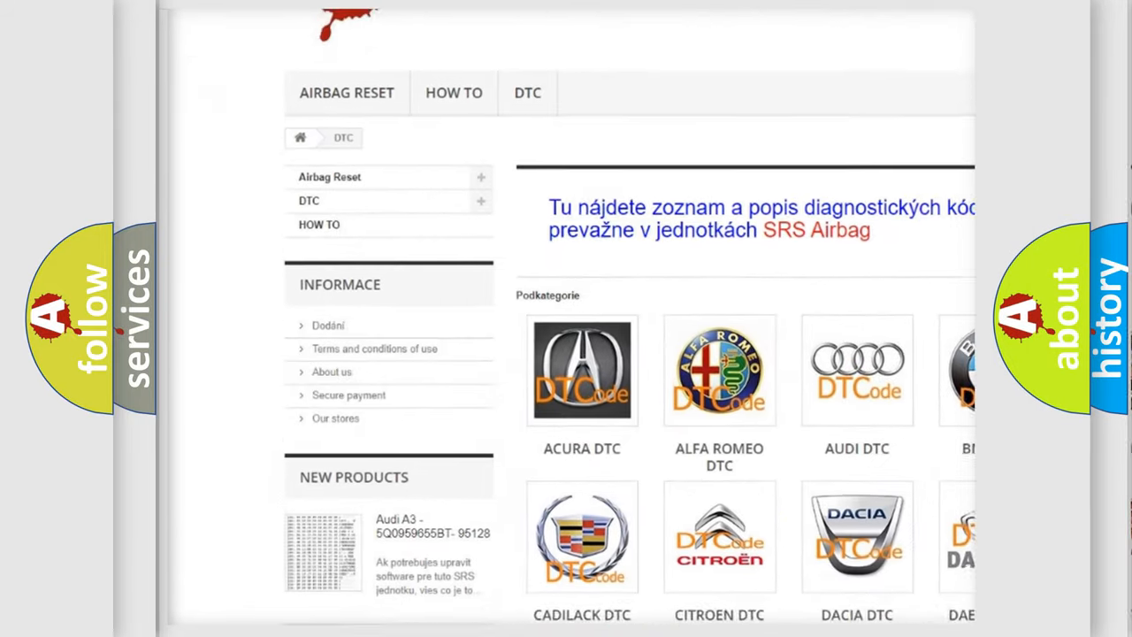
Scroll the DTC category page past the car-brand logos to the B-series code list.
{"action": "scroll", "scroll_direction": "down", "scroll_amount": 3}
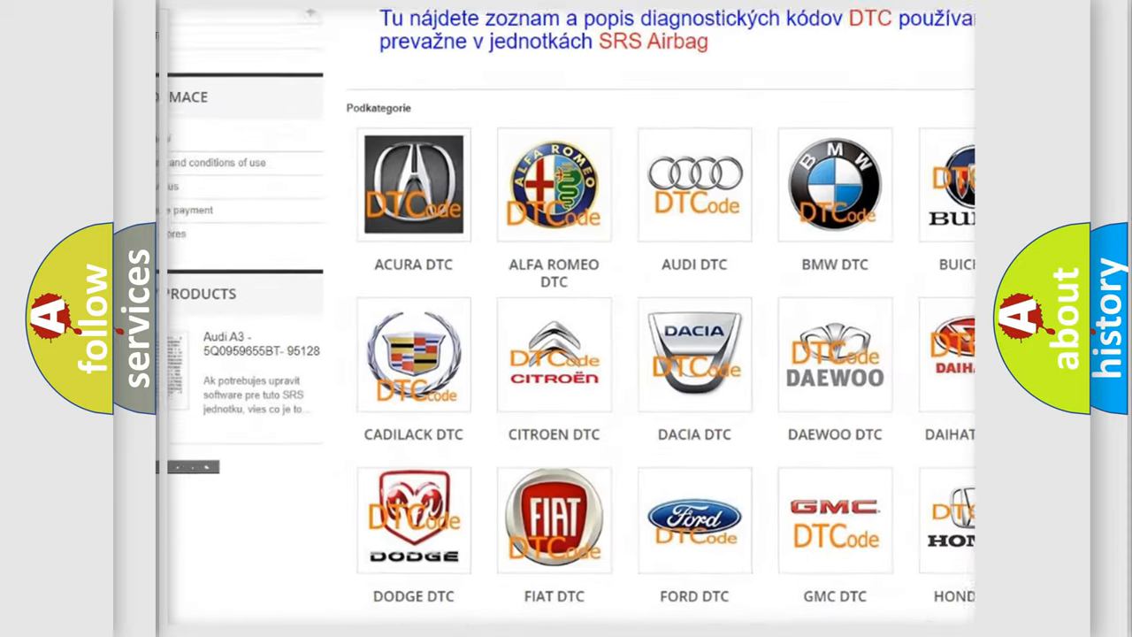
{"action": "scroll", "scroll_direction": "down", "scroll_amount": 3}
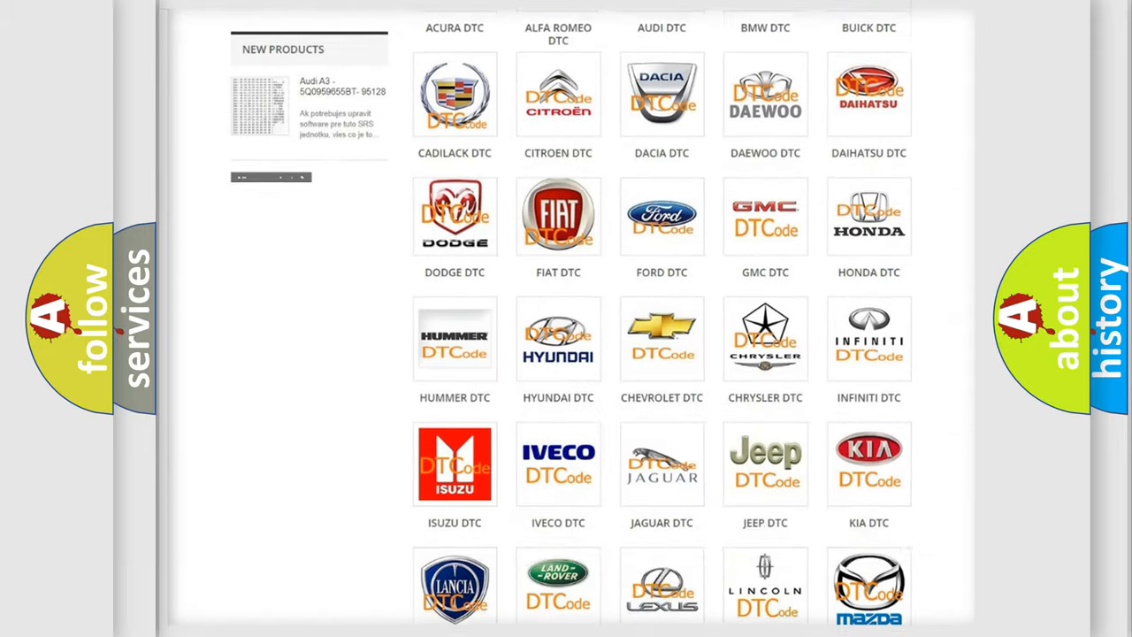
{"action": "scroll", "scroll_direction": "down", "scroll_amount": 3}
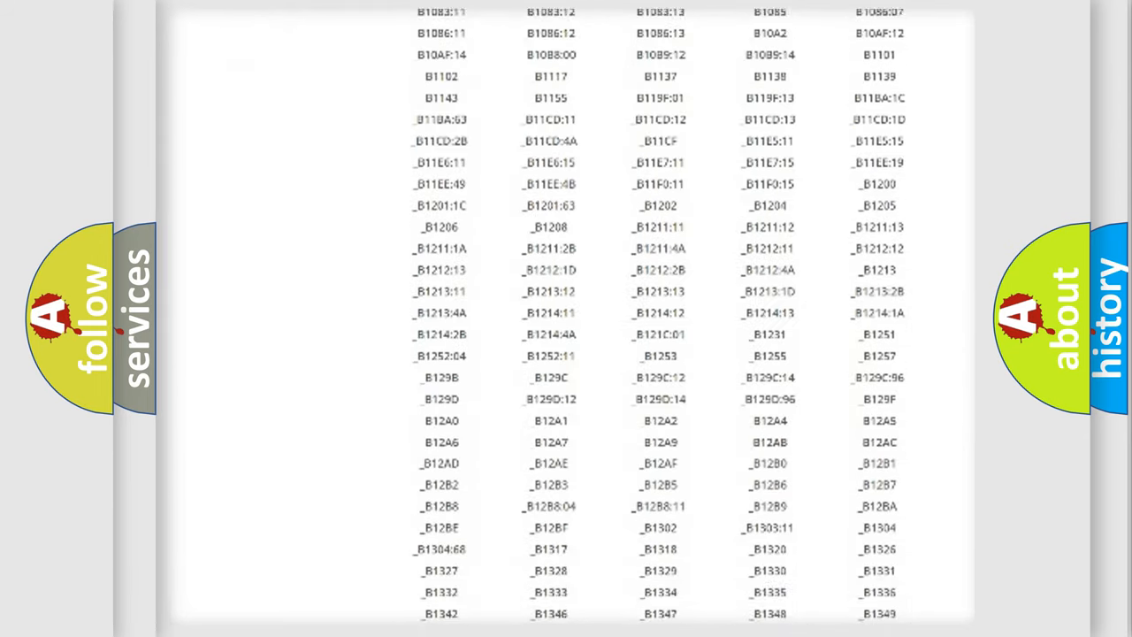
{"action": "scroll", "scroll_direction": "down", "scroll_amount": 3}
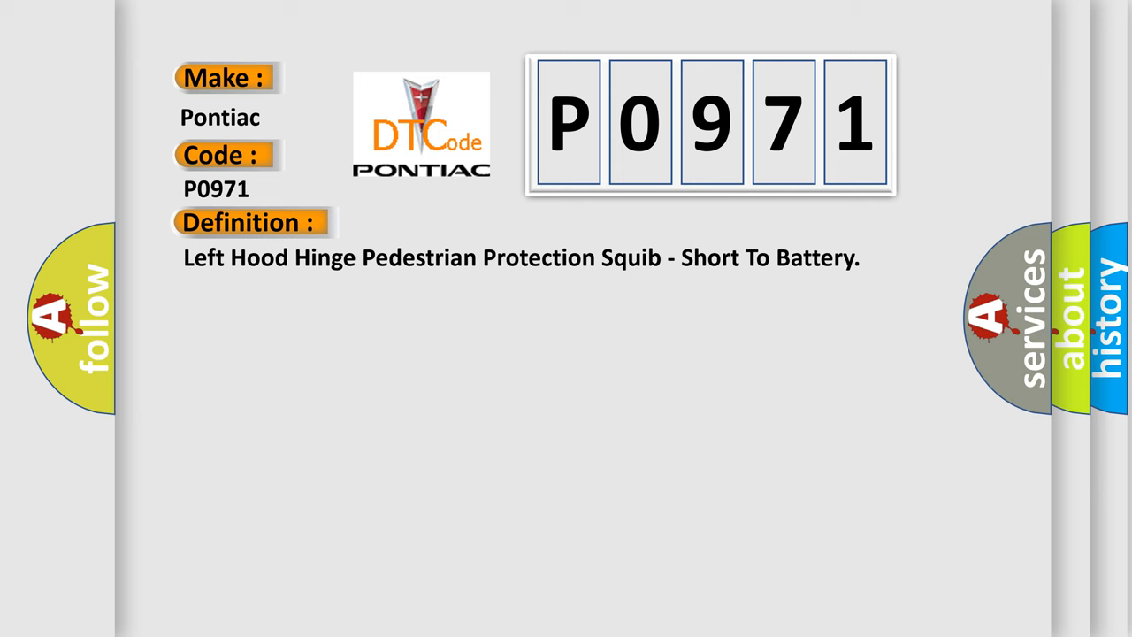
Reveal the Description heading and paragraph on the Pontiac P0971 slide.
{"action": "left_click", "coordinate": [460, 222]}
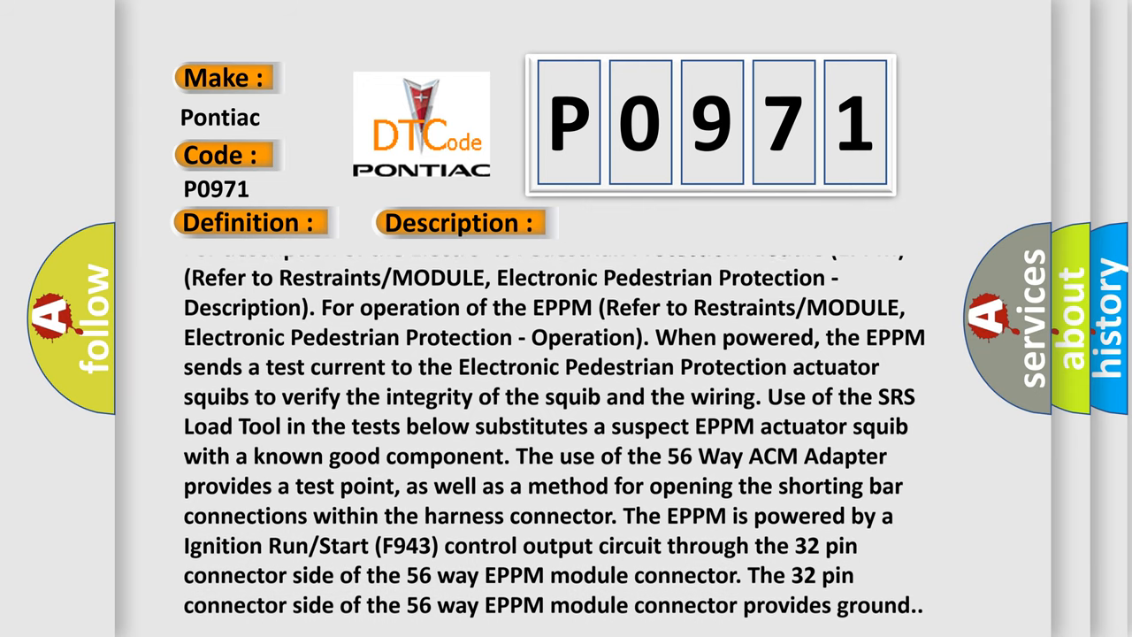
Scroll the P0971 description to its closing lines on EPPM power and 32-pin ground.
{"action": "scroll", "scroll_direction": "up", "scroll_amount": 3}
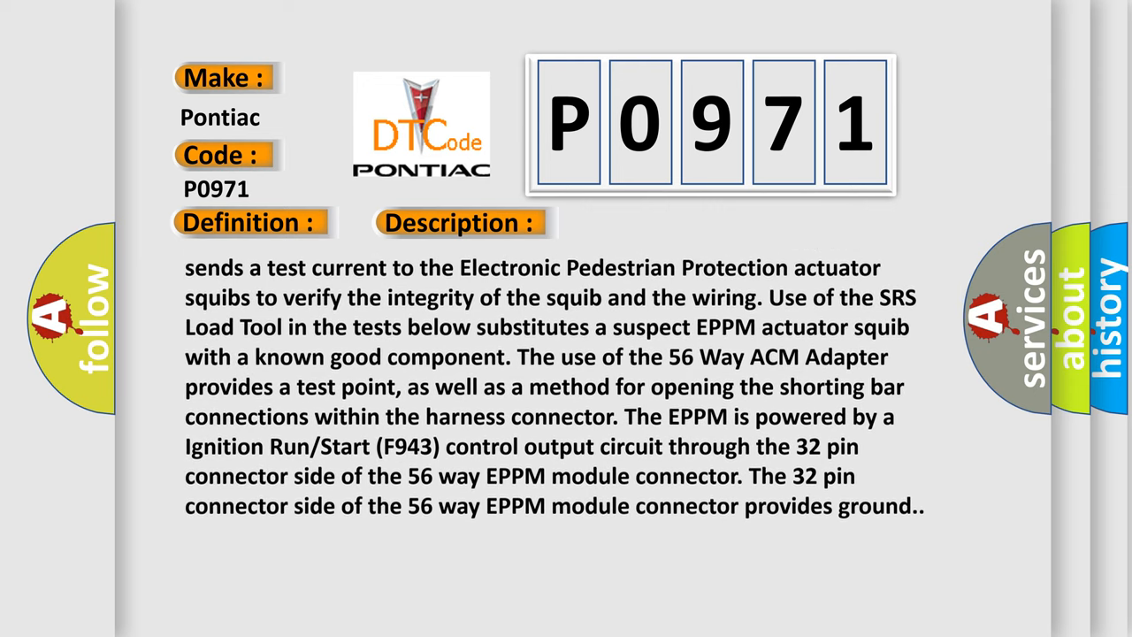
{"action": "scroll", "scroll_direction": "up", "scroll_amount": 3}
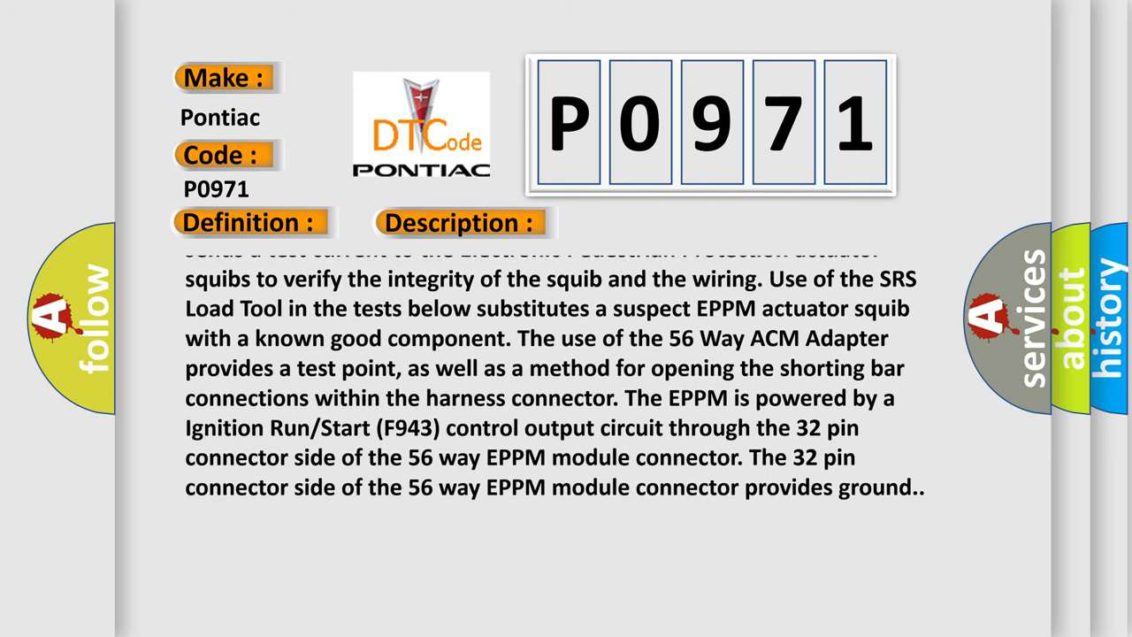
{"action": "scroll", "scroll_direction": "up", "scroll_amount": 3}
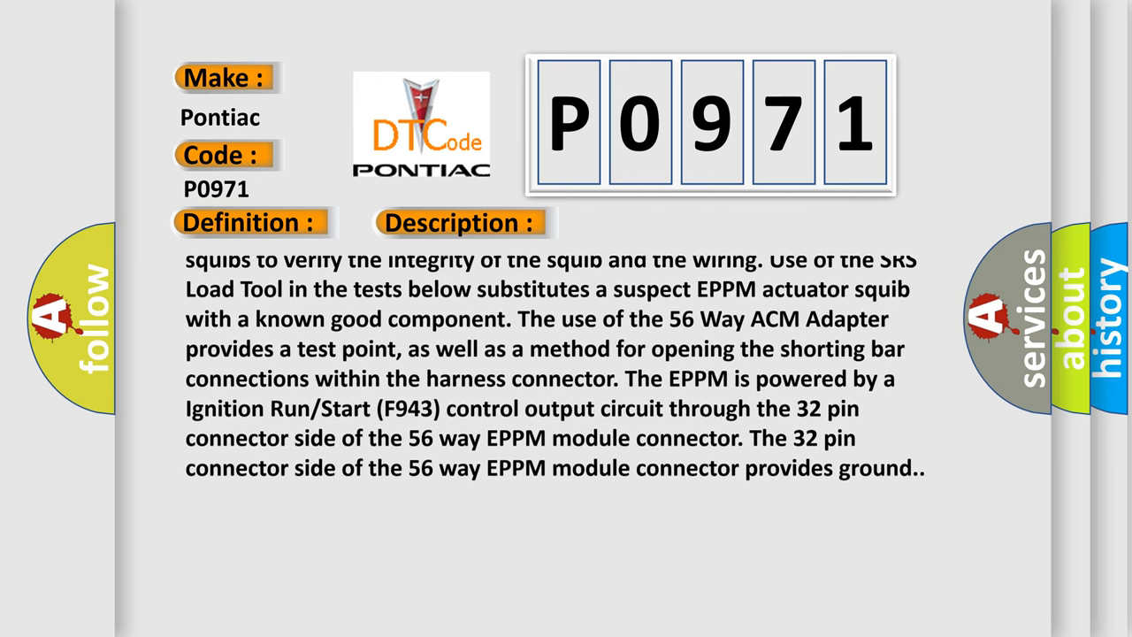
{"action": "scroll", "scroll_direction": "up", "scroll_amount": 3}
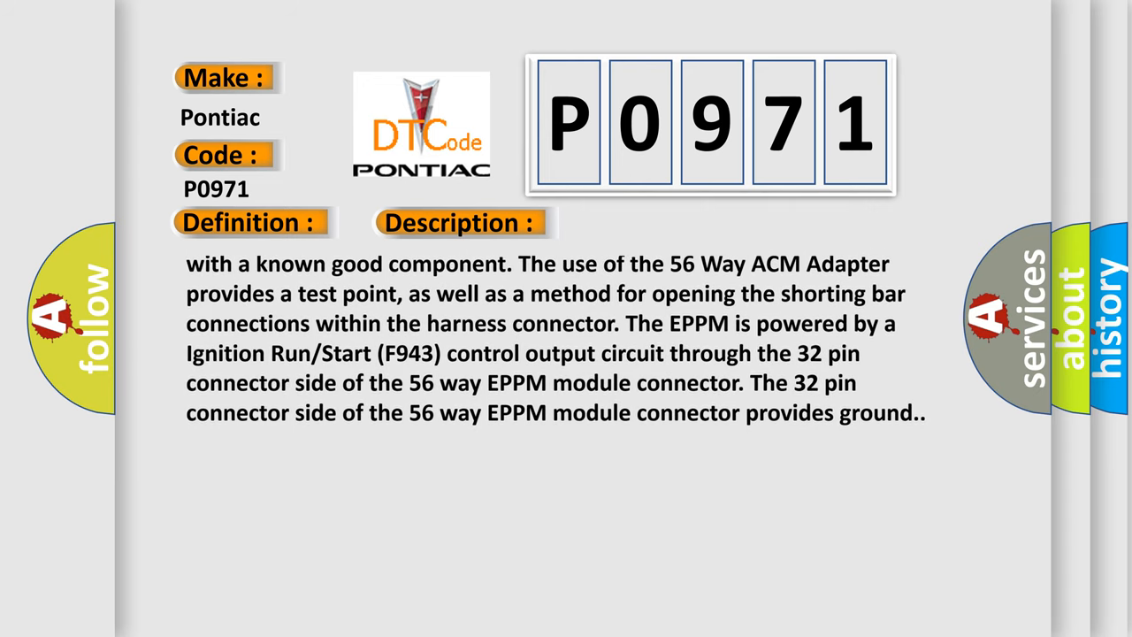
{"action": "scroll", "scroll_direction": "up", "scroll_amount": 3}
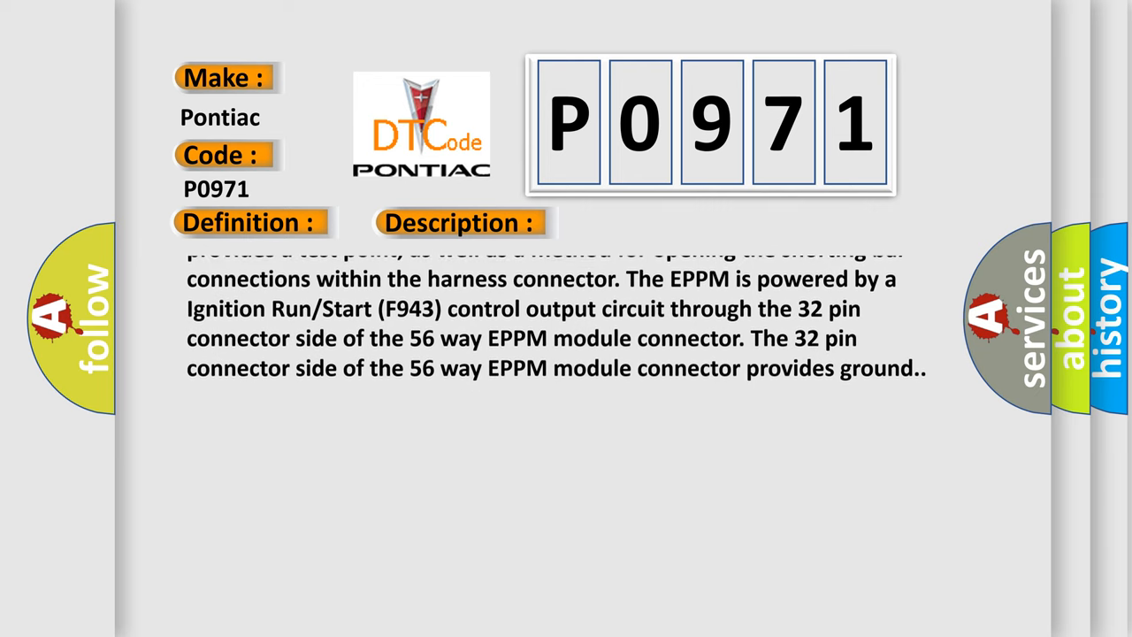
{"action": "scroll", "scroll_direction": "up", "scroll_amount": 3}
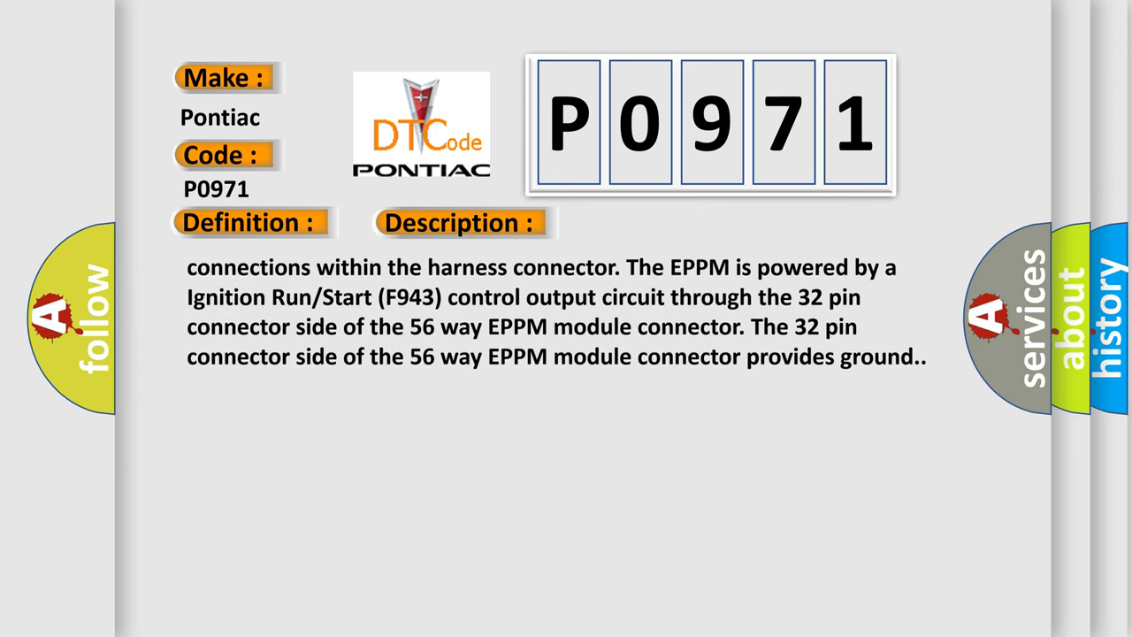